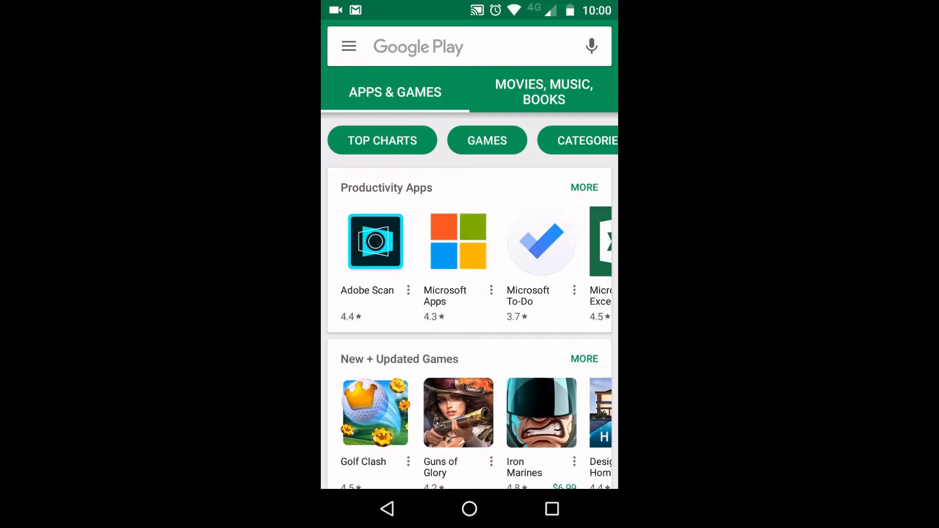
Step: Search the Play Store for 'airmore' and choose the AirMore app from the suggestions
{"action": "left_click", "coordinate": [469, 46]}
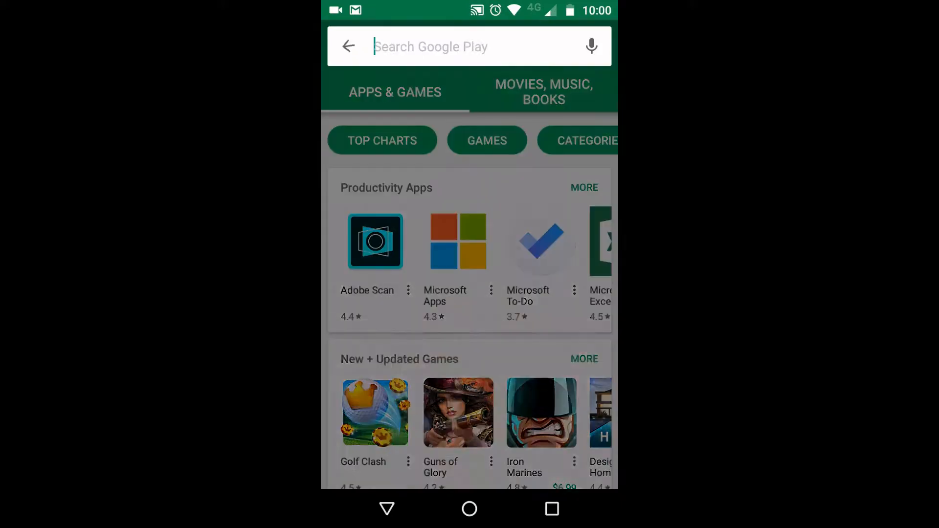
{"action": "left_click", "coordinate": [468, 46]}
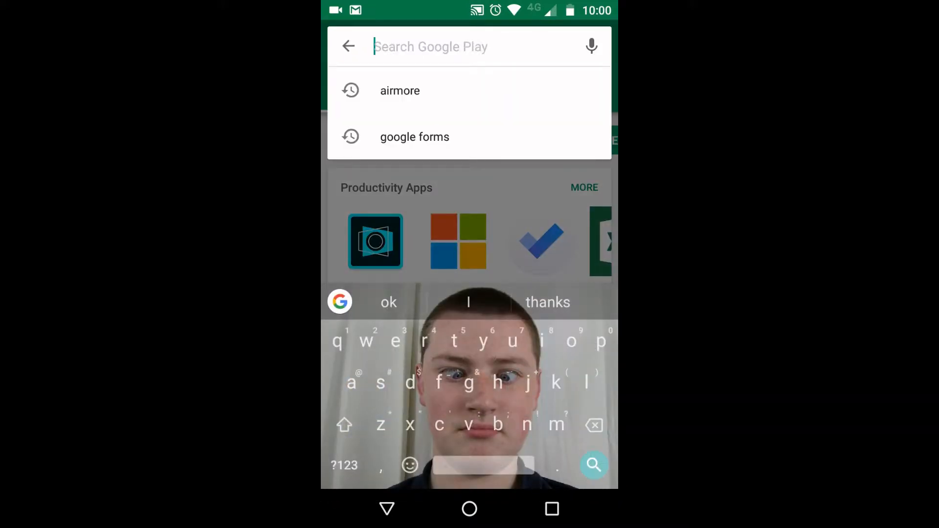
{"action": "type", "text": "ai"}
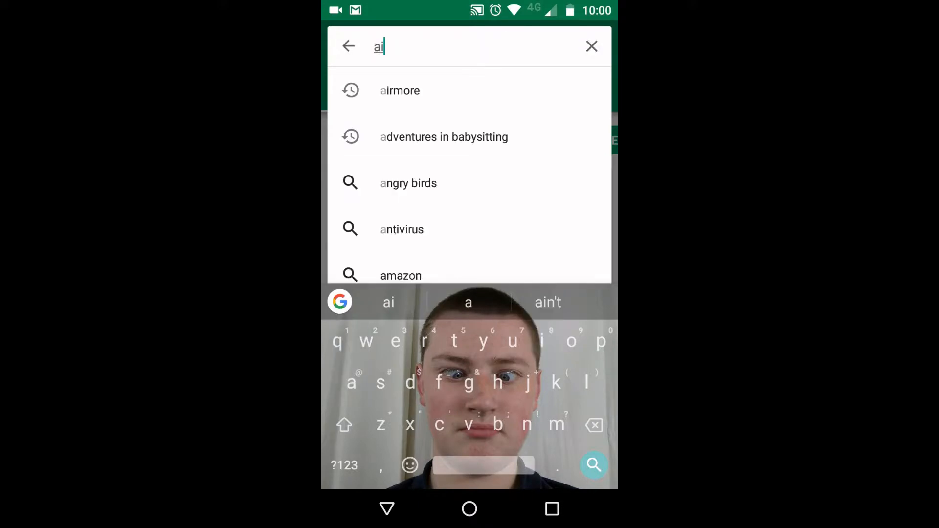
{"action": "left_click", "coordinate": [399, 90]}
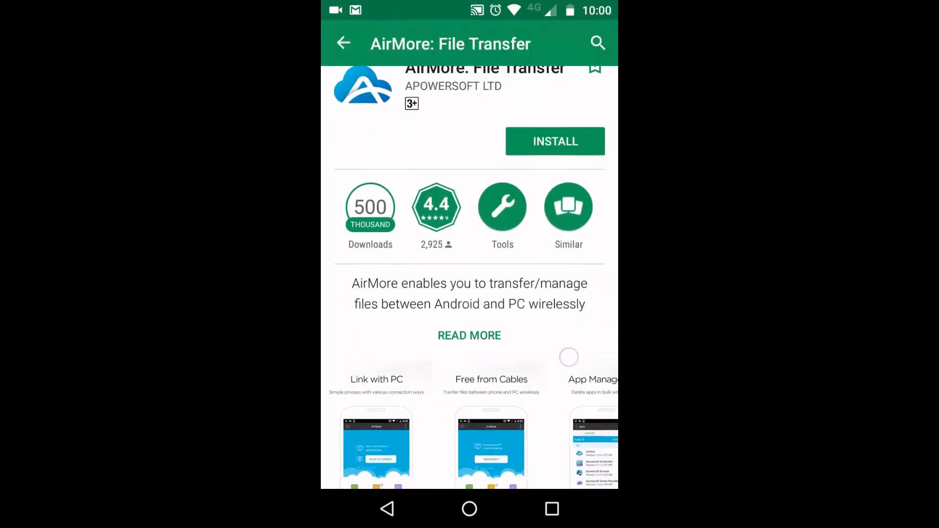
Step: Install the AirMore: File Transfer app from its store page
{"action": "scroll", "scroll_direction": "down", "scroll_amount": 3}
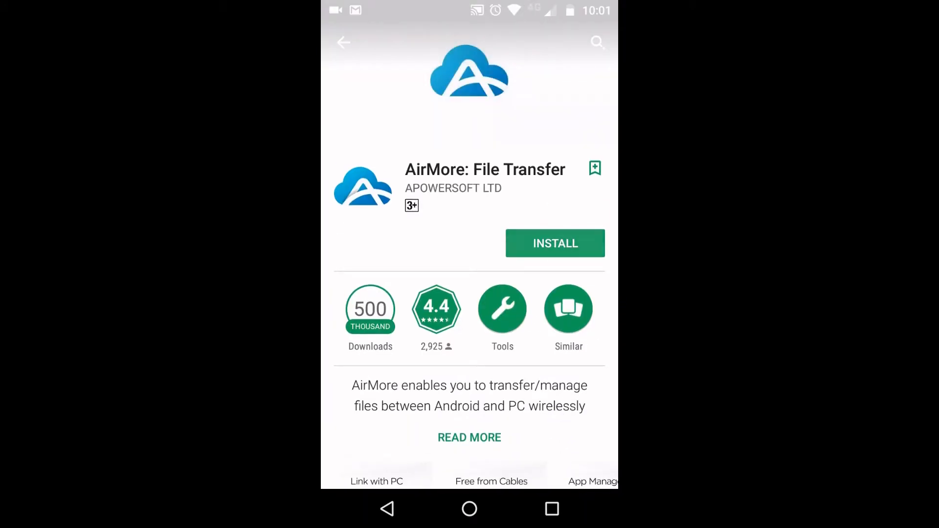
{"action": "left_click", "coordinate": [554, 244]}
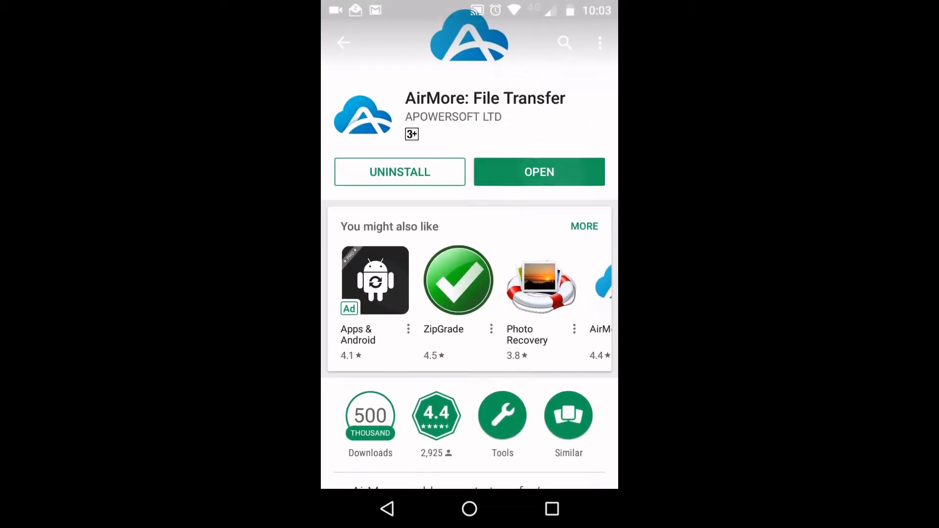
Step: Launch AirMore to its Home screen showing the web.airmore.com address
{"action": "left_click", "coordinate": [538, 173]}
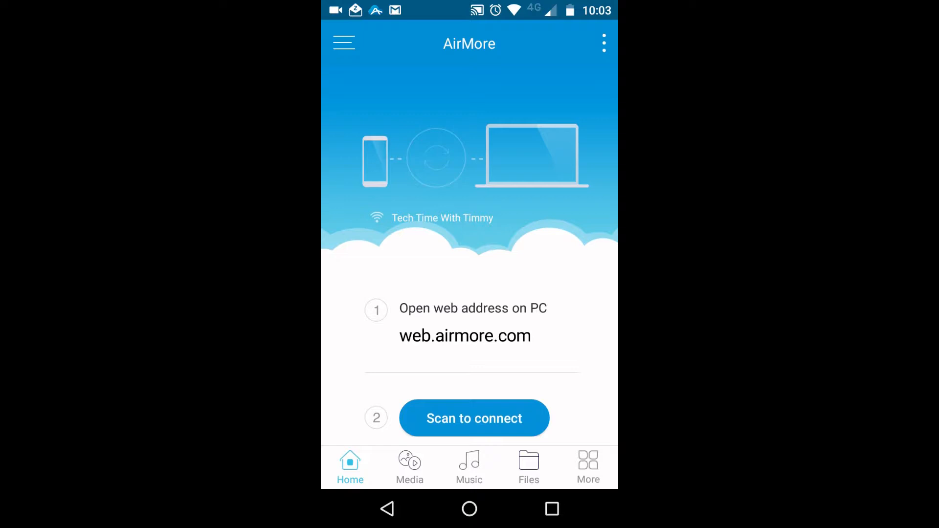
{"action": "left_click", "coordinate": [482, 348]}
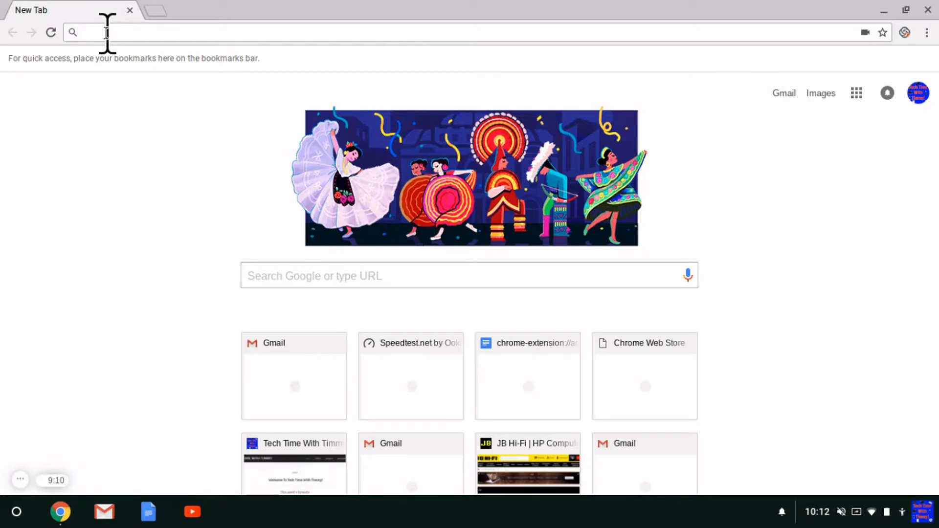
Step: Load web.airmore.com in Chrome so the QR code page appears
{"action": "type", "text": "web."}
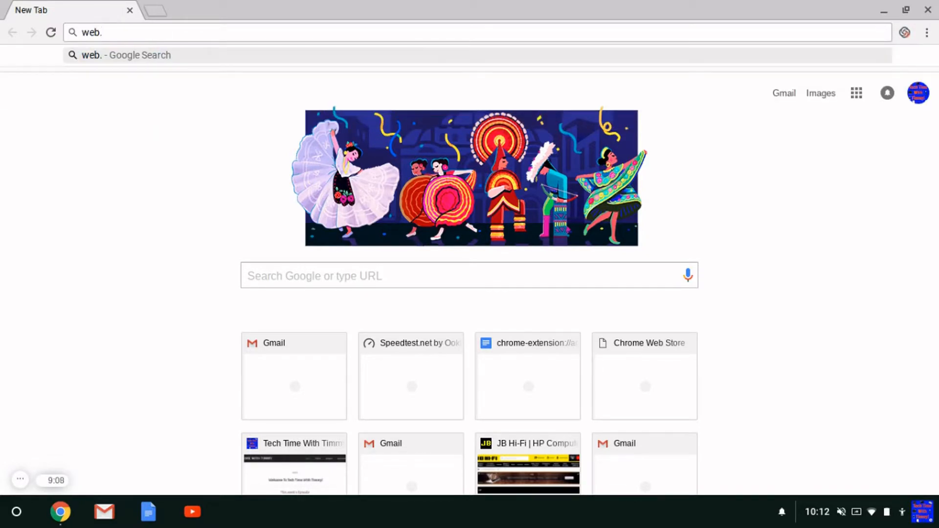
{"action": "type", "text": "airmo"}
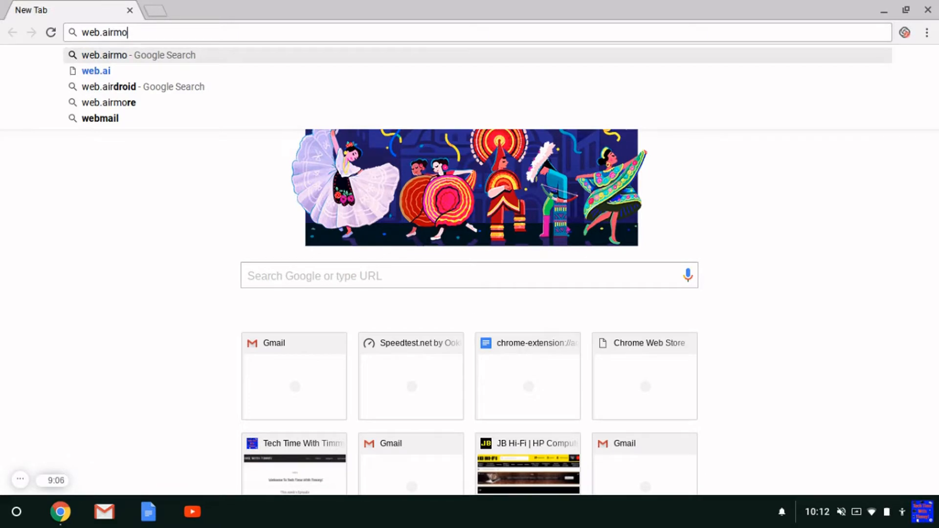
{"action": "type", "text": "re.com"}
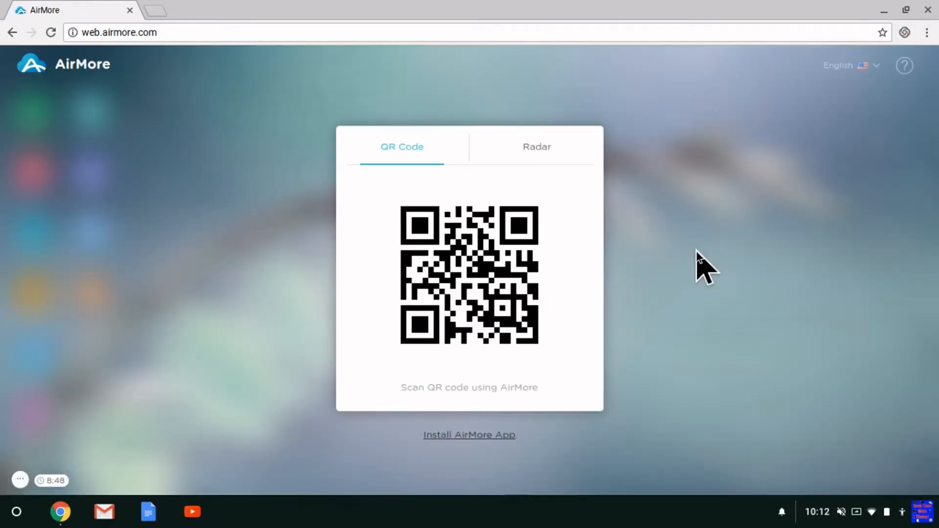
{"action": "mouse_move", "coordinate": [467, 236]}
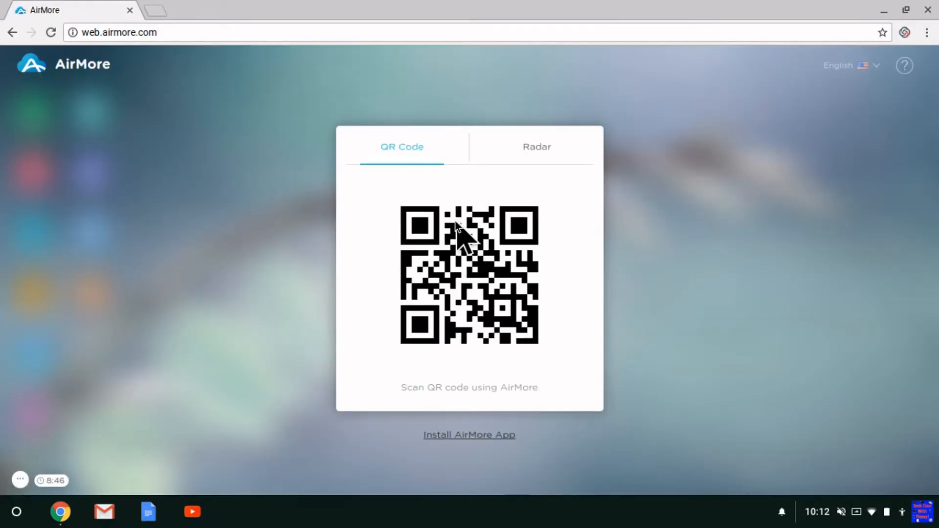
{"action": "mouse_move", "coordinate": [644, 282]}
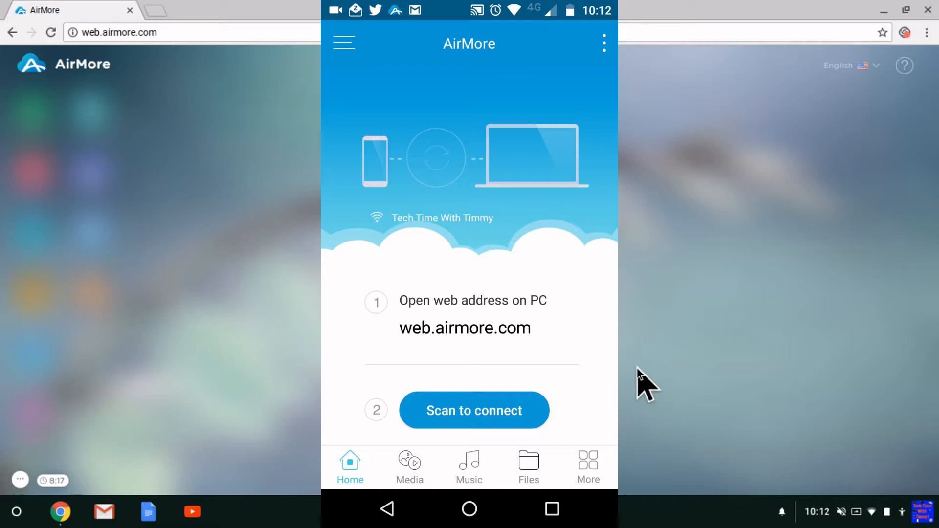
Step: Scan the web page's QR code from the phone to connect to the AirMore dashboard
{"action": "left_click", "coordinate": [473, 410]}
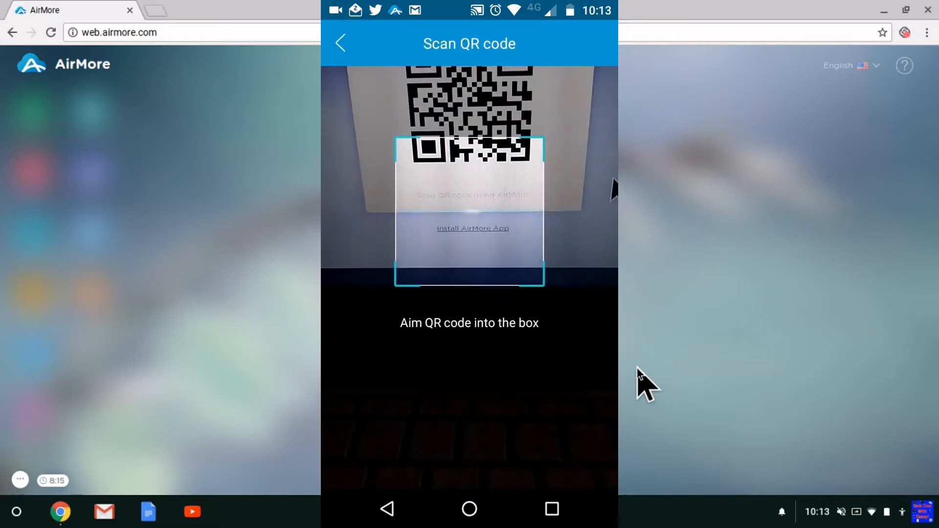
{"action": "left_click", "coordinate": [340, 43]}
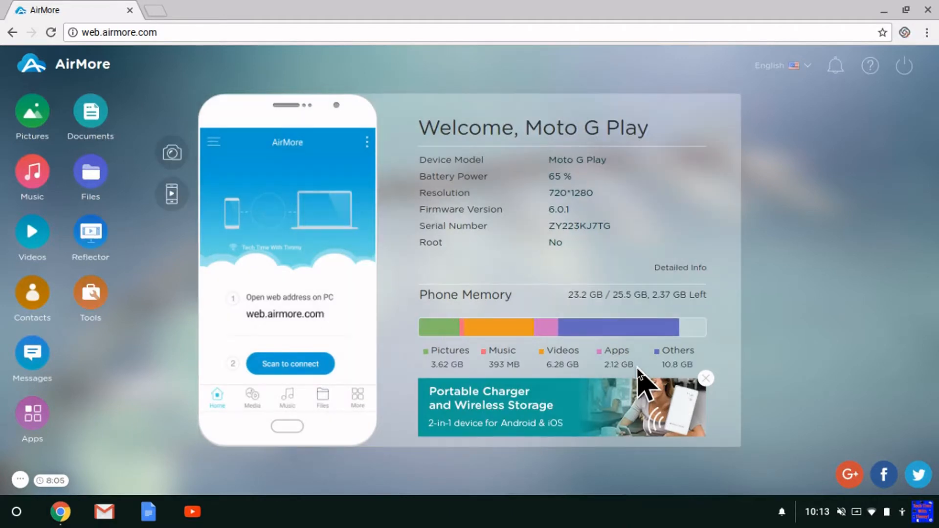
{"action": "mouse_move", "coordinate": [595, 124]}
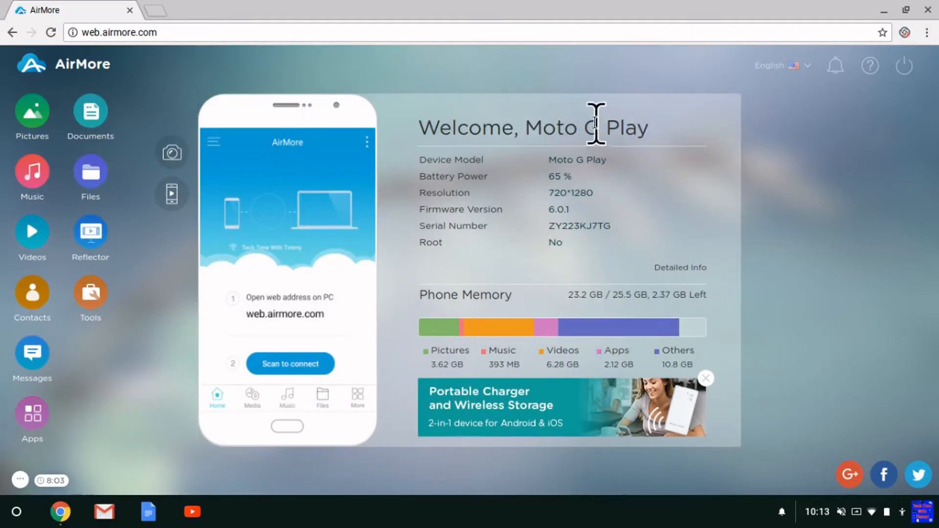
{"action": "mouse_move", "coordinate": [688, 213]}
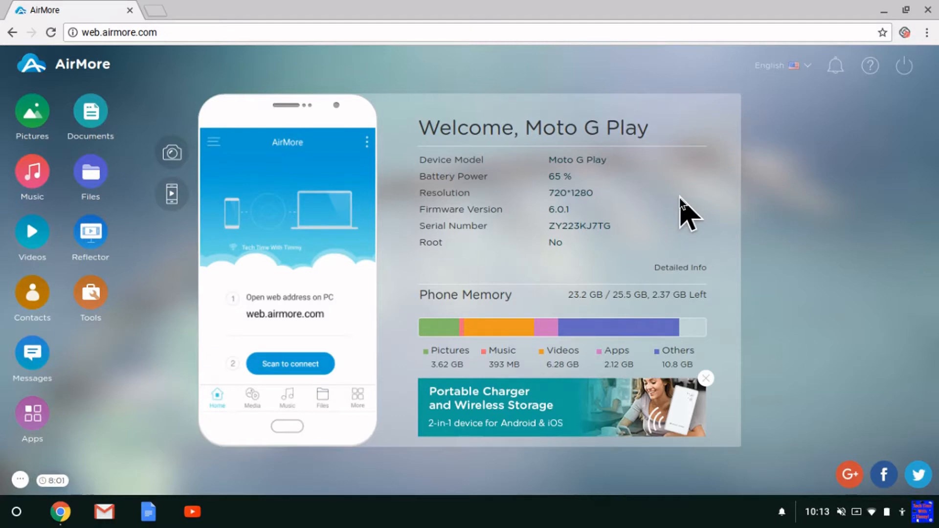
{"action": "mouse_move", "coordinate": [544, 206]}
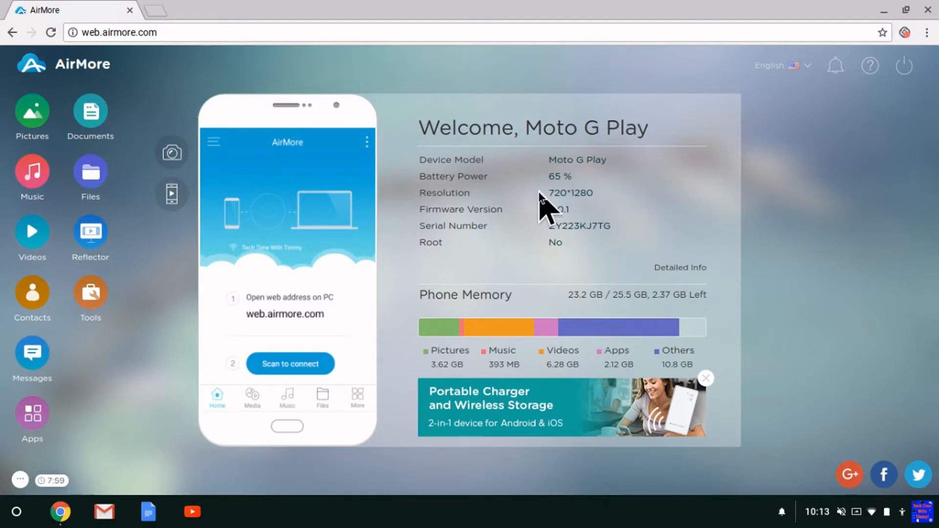
{"action": "mouse_move", "coordinate": [135, 362]}
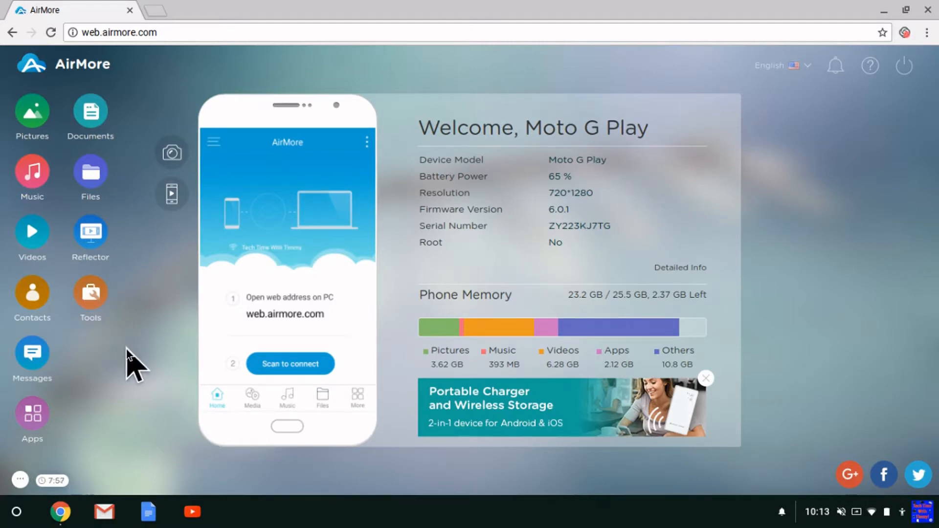
{"action": "mouse_move", "coordinate": [90, 178]}
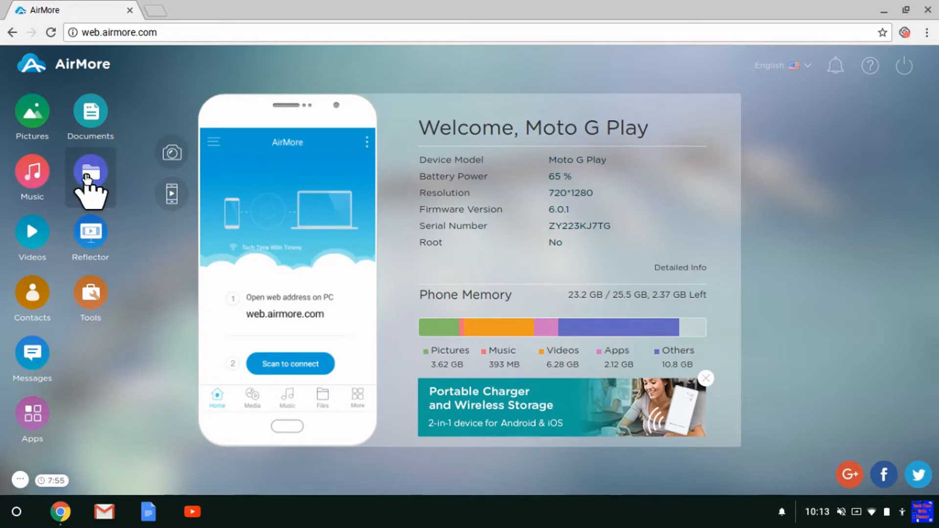
{"action": "left_click", "coordinate": [90, 172]}
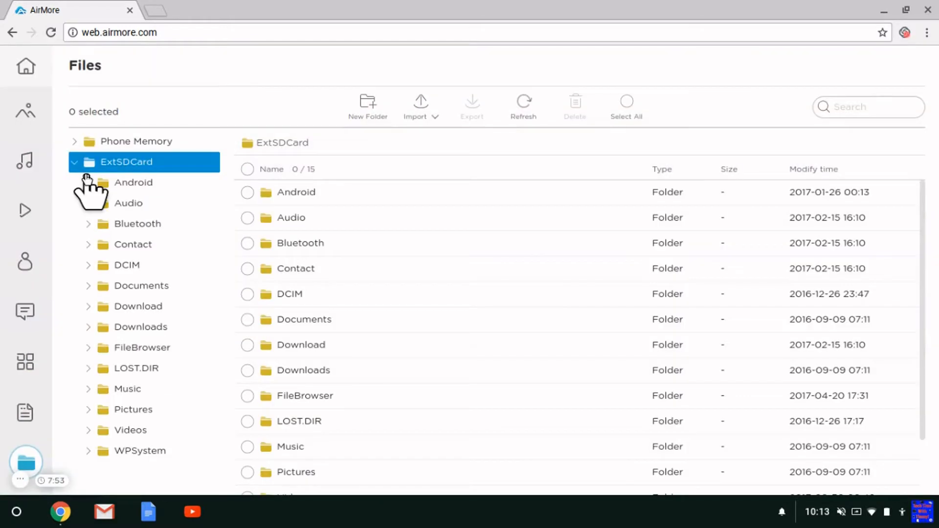
{"action": "mouse_move", "coordinate": [25, 107]}
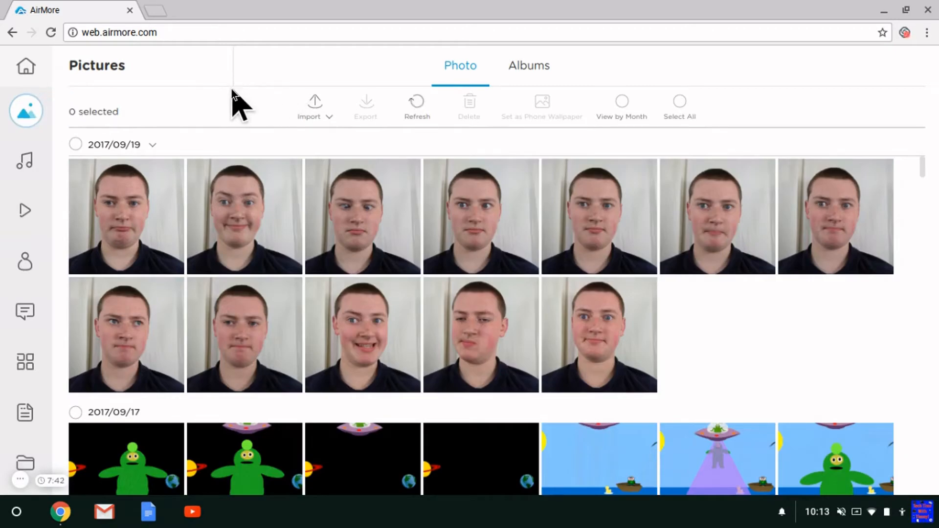
{"action": "mouse_move", "coordinate": [76, 144]}
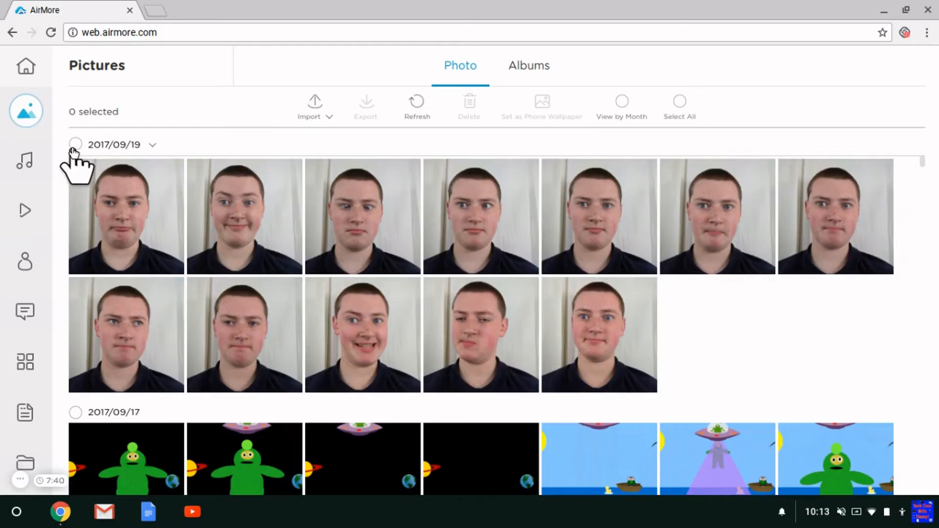
Step: Select all photos in the 2017/09/19 group, then clear the selection
{"action": "left_click", "coordinate": [75, 145]}
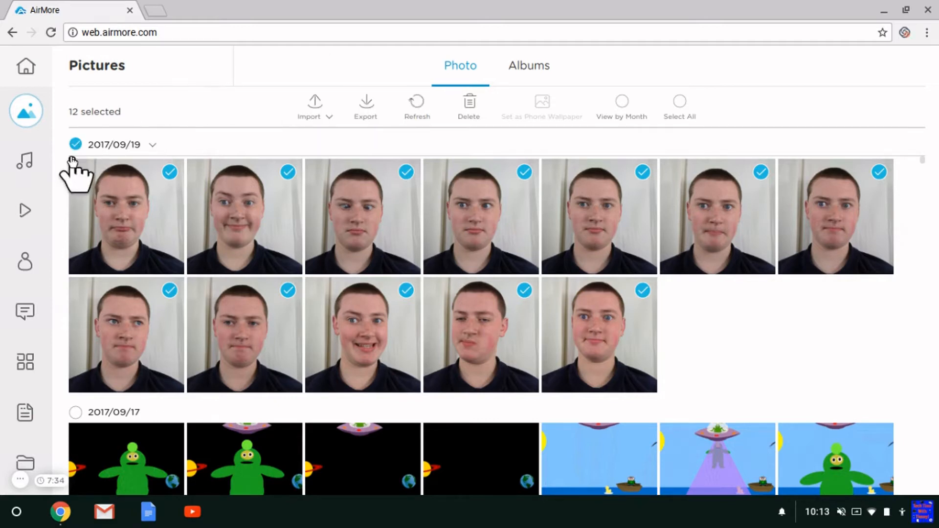
{"action": "left_click", "coordinate": [75, 145]}
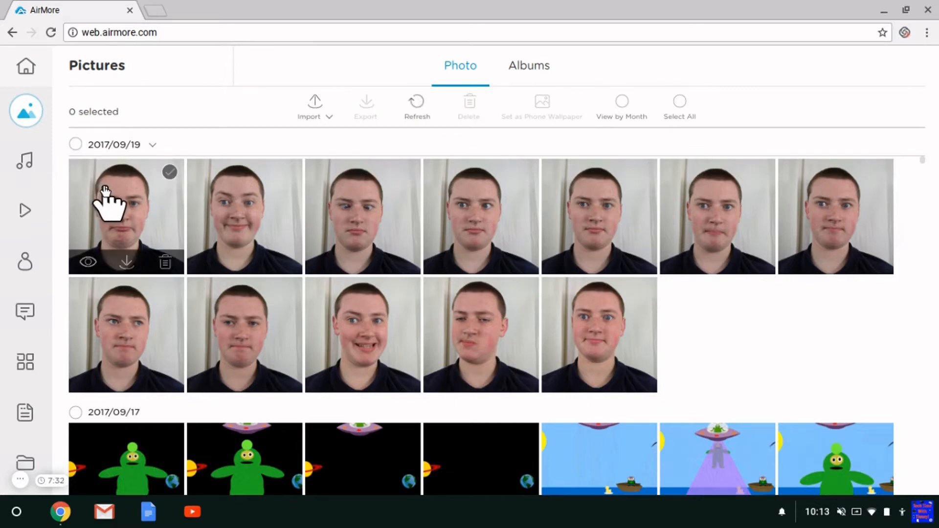
{"action": "mouse_move", "coordinate": [116, 245]}
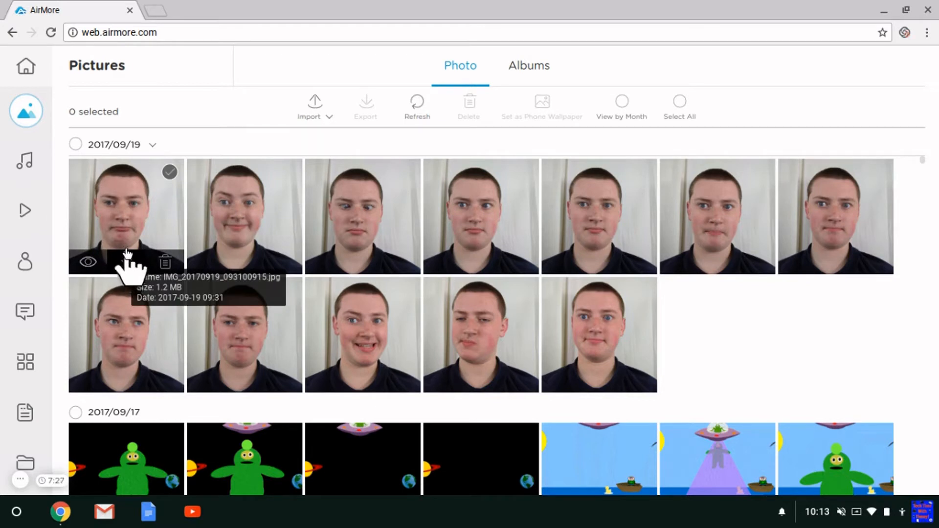
{"action": "mouse_move", "coordinate": [183, 138]}
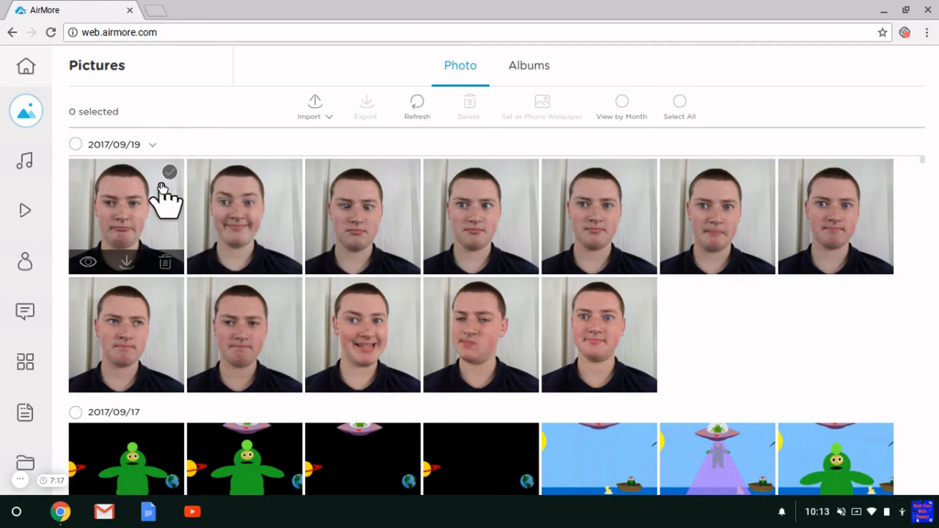
{"action": "left_click", "coordinate": [169, 173]}
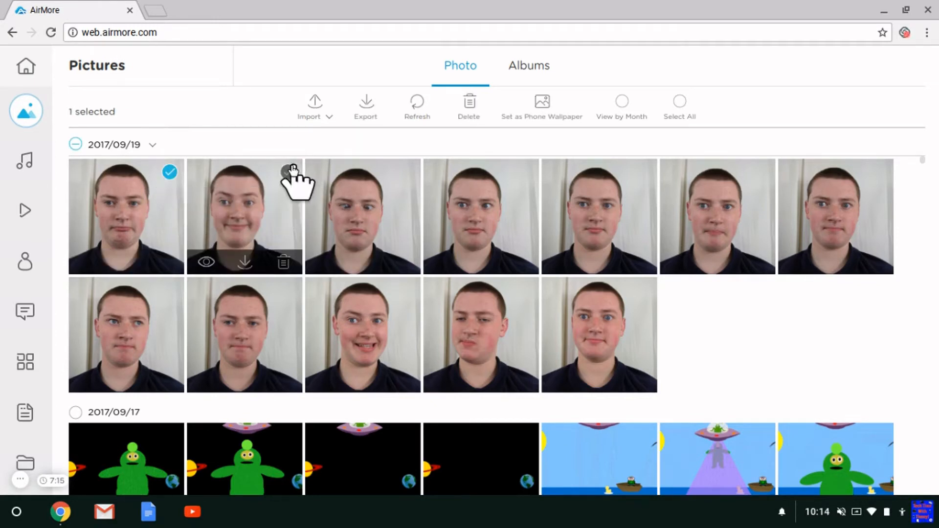
{"action": "mouse_move", "coordinate": [161, 192]}
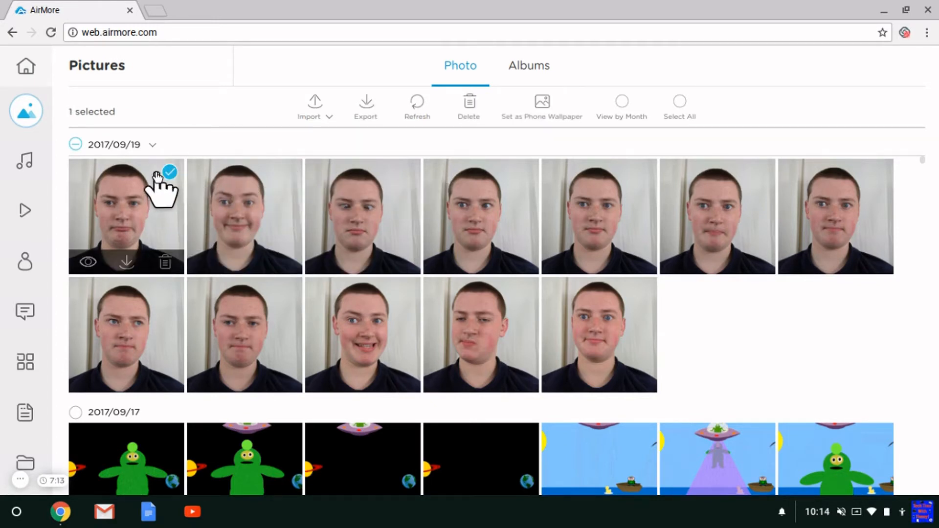
{"action": "left_click", "coordinate": [169, 173]}
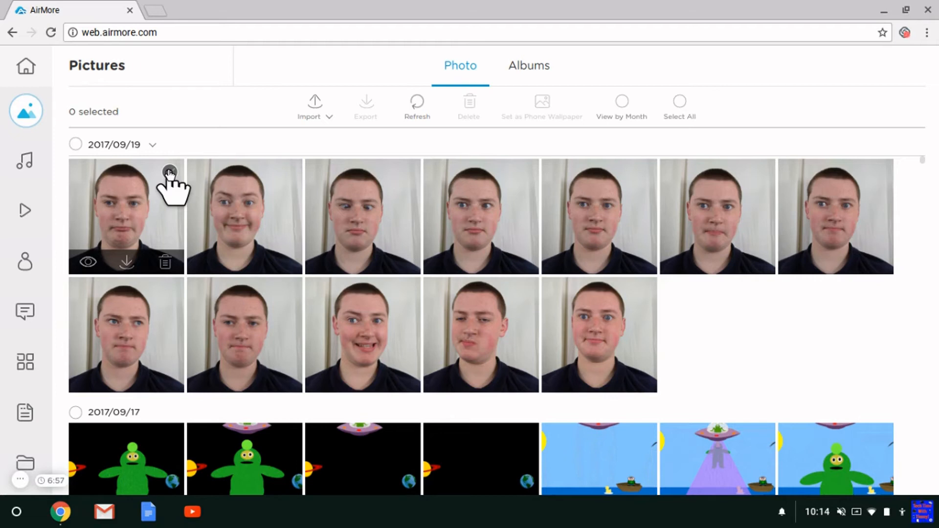
{"action": "mouse_move", "coordinate": [25, 159]}
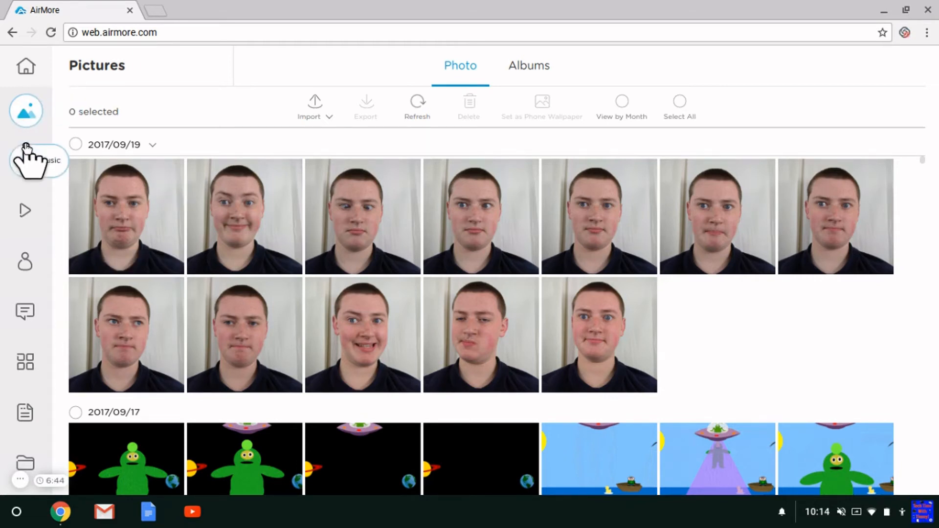
{"action": "mouse_move", "coordinate": [23, 212]}
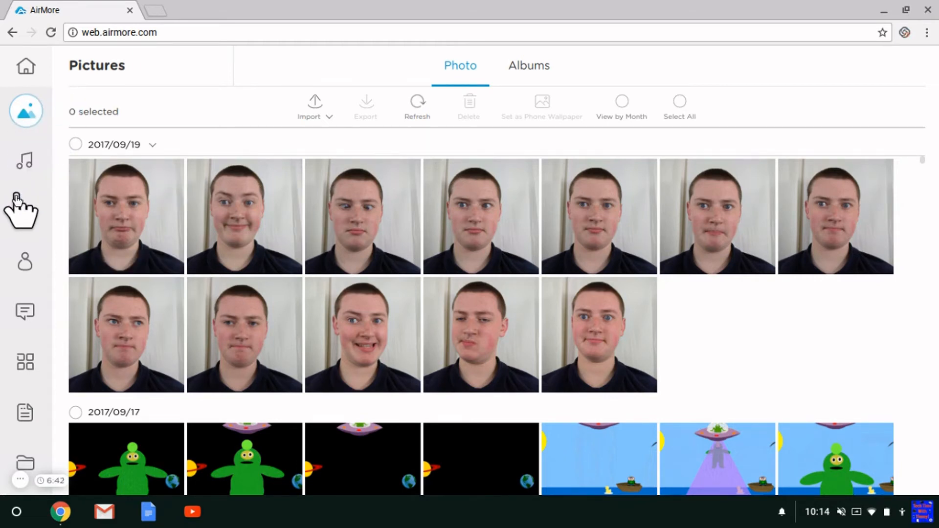
{"action": "mouse_move", "coordinate": [24, 311]}
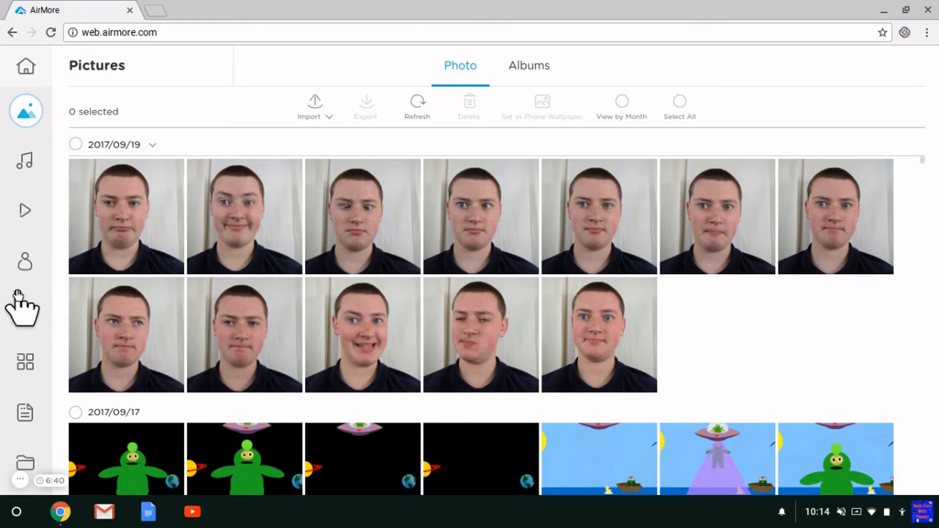
{"action": "mouse_move", "coordinate": [26, 311]}
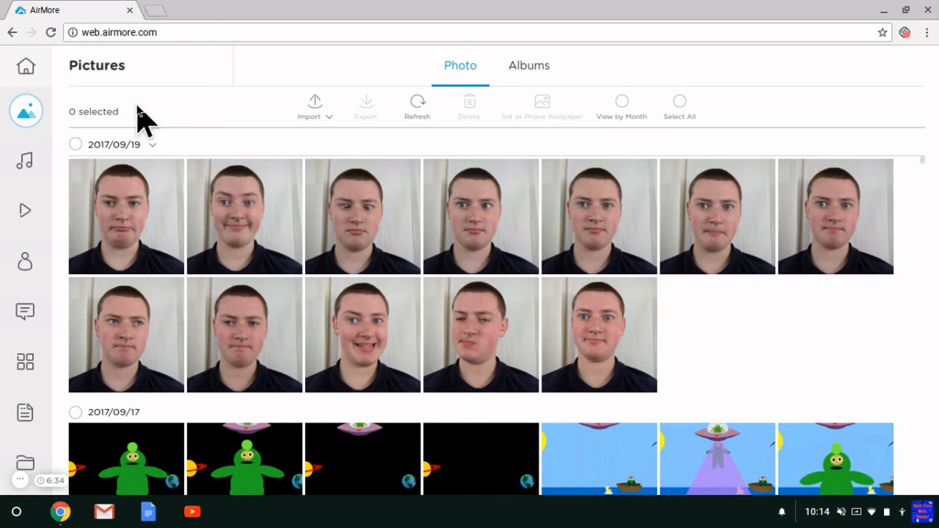
{"action": "left_click", "coordinate": [26, 65]}
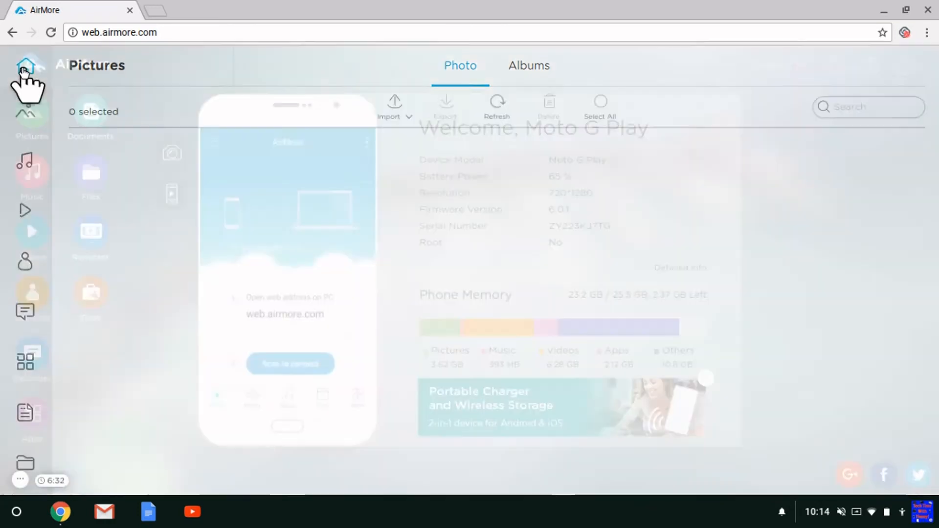
{"action": "left_click", "coordinate": [27, 65]}
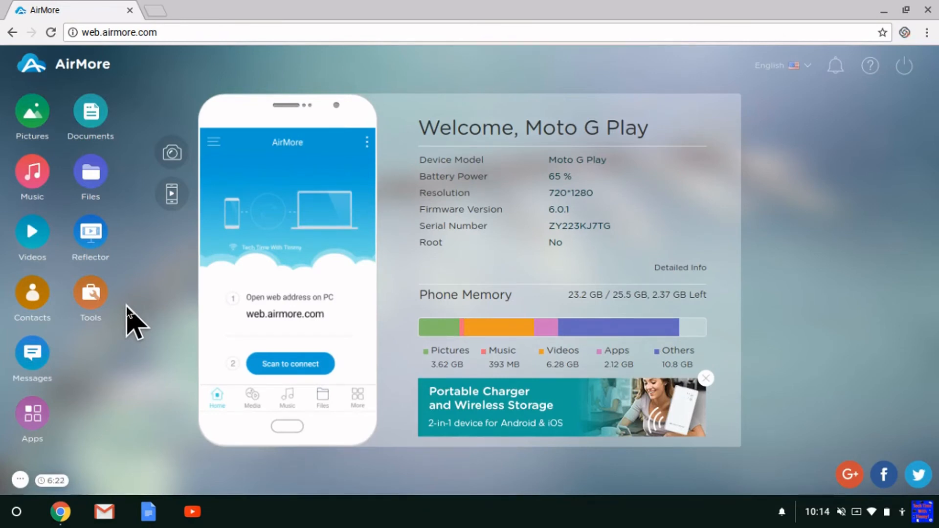
{"action": "mouse_move", "coordinate": [162, 279]}
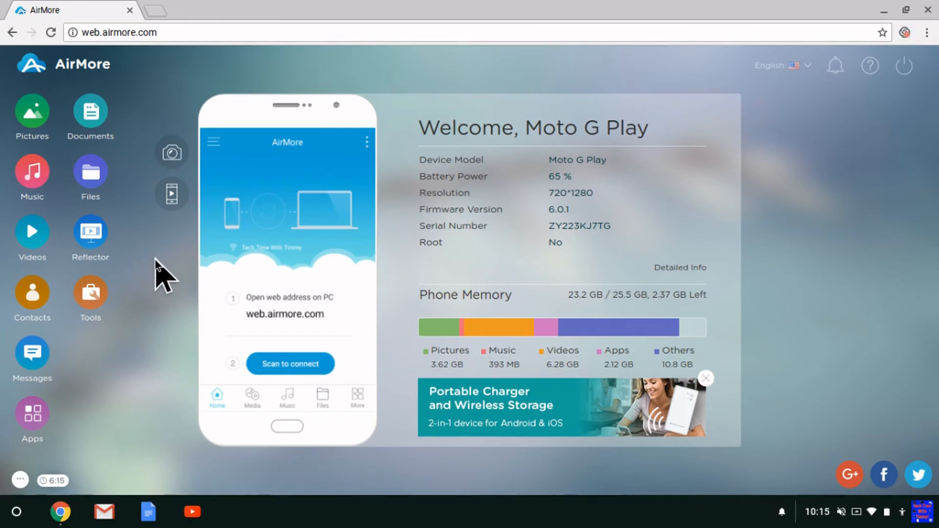
{"action": "mouse_move", "coordinate": [905, 66]}
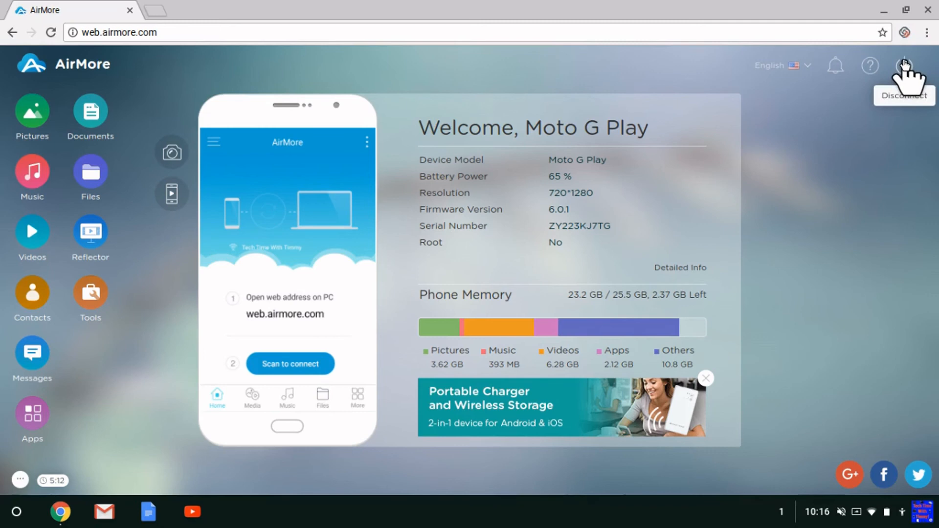
Step: Disconnect the phone and confirm, returning to the QR code screen
{"action": "left_click", "coordinate": [903, 66]}
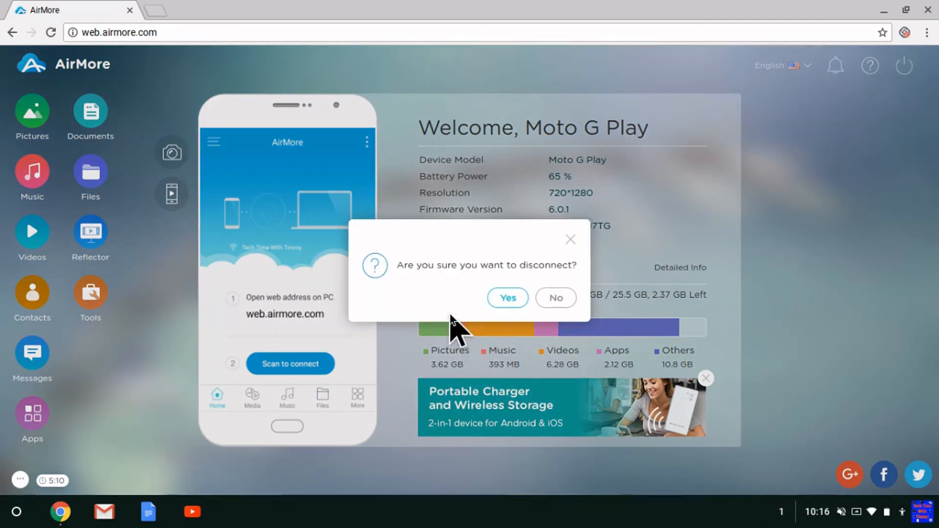
{"action": "mouse_move", "coordinate": [529, 266]}
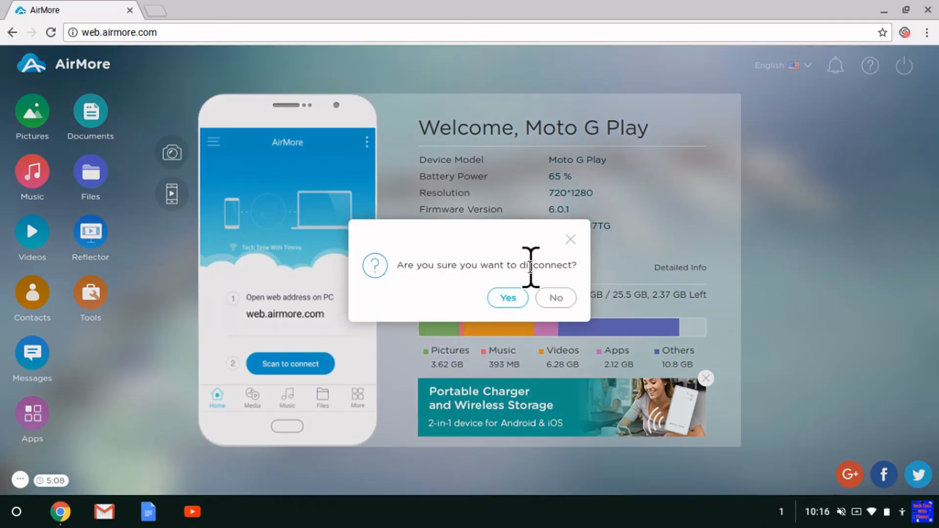
{"action": "left_click", "coordinate": [507, 299]}
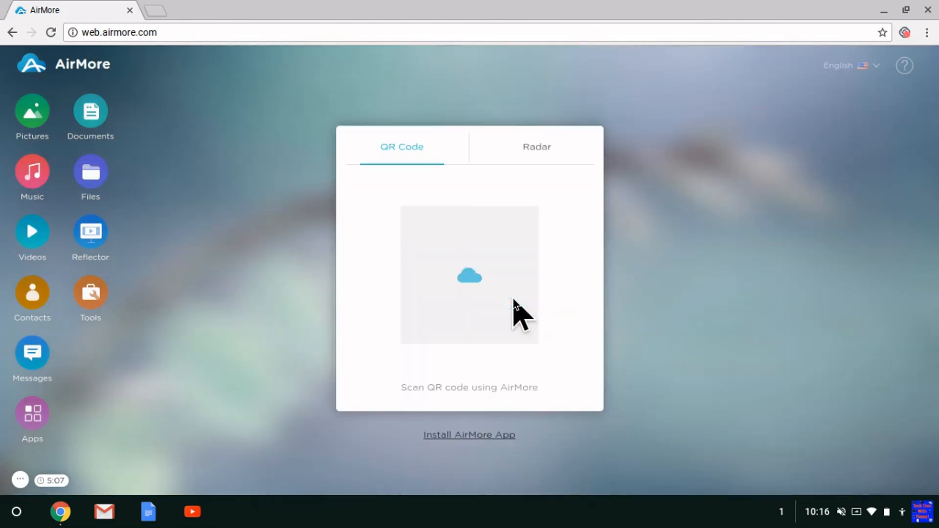